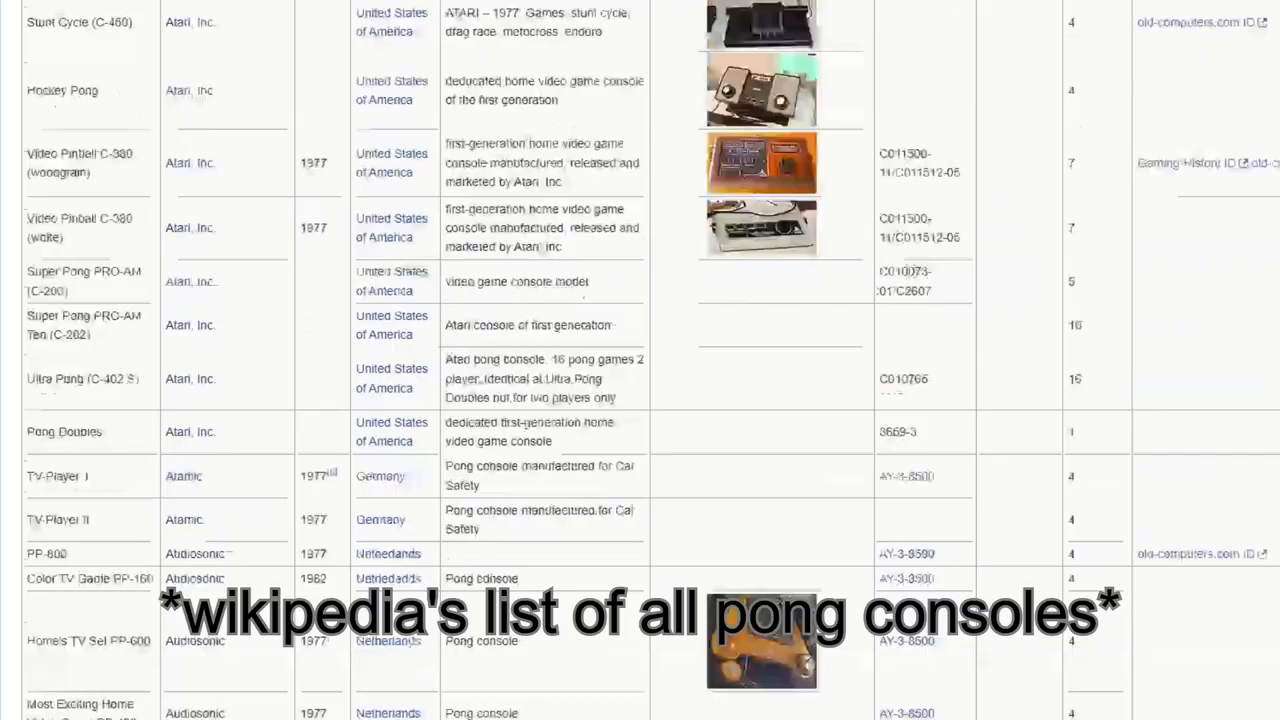
{"action": "scroll", "scroll_direction": "down", "scroll_amount": 3}
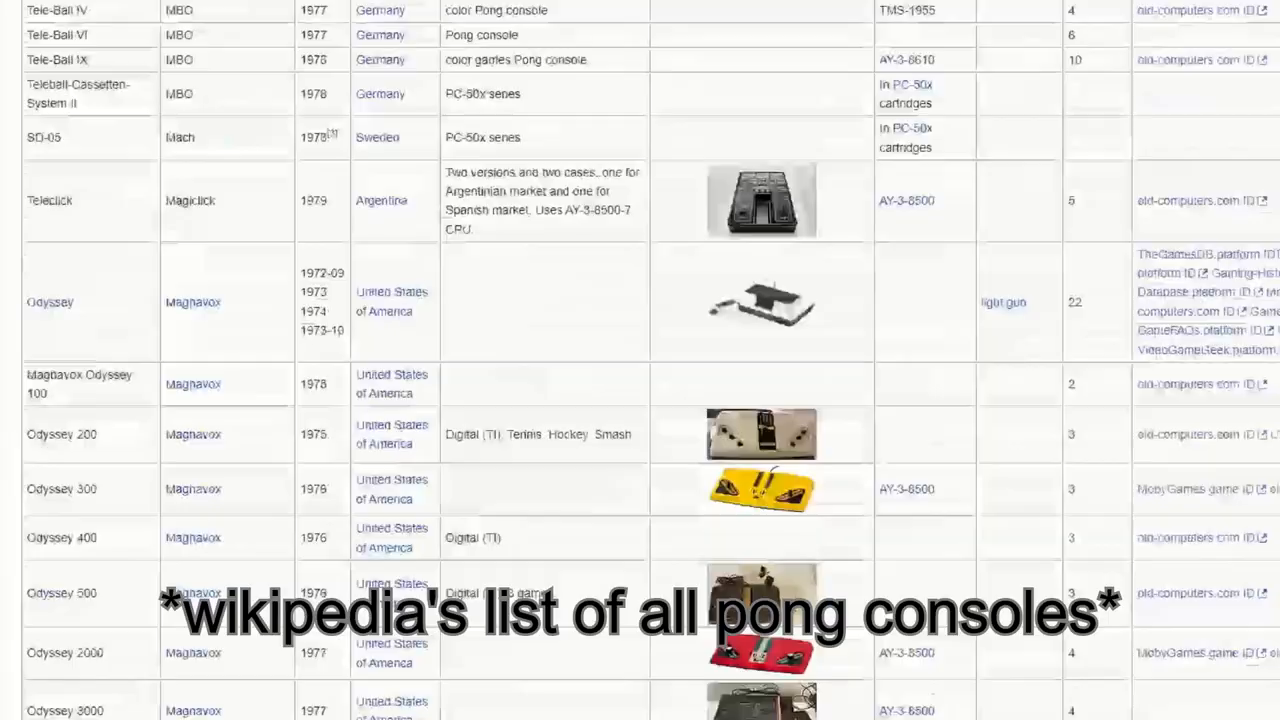